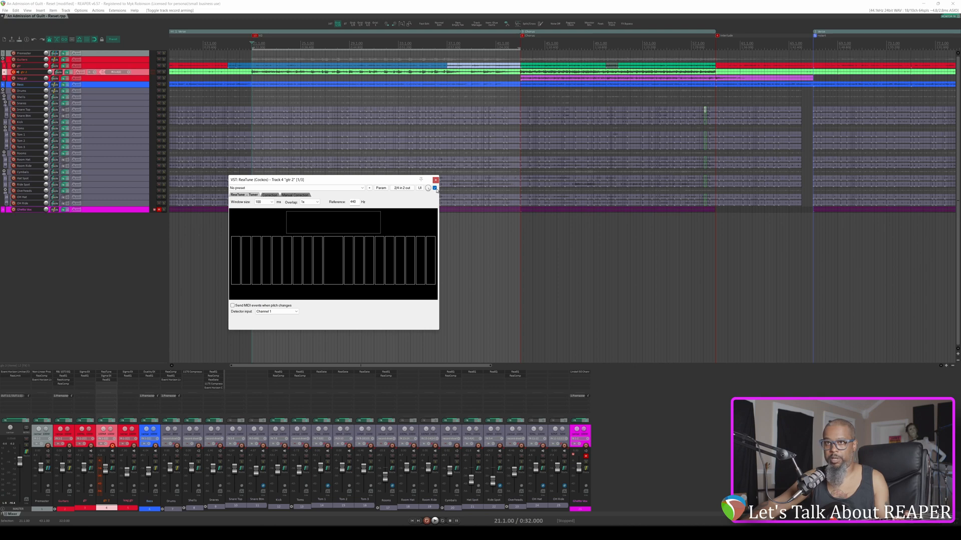
- Close the ReaTune tuner window so the Sigma amp plugin can be shown instead
left_click(436, 179)
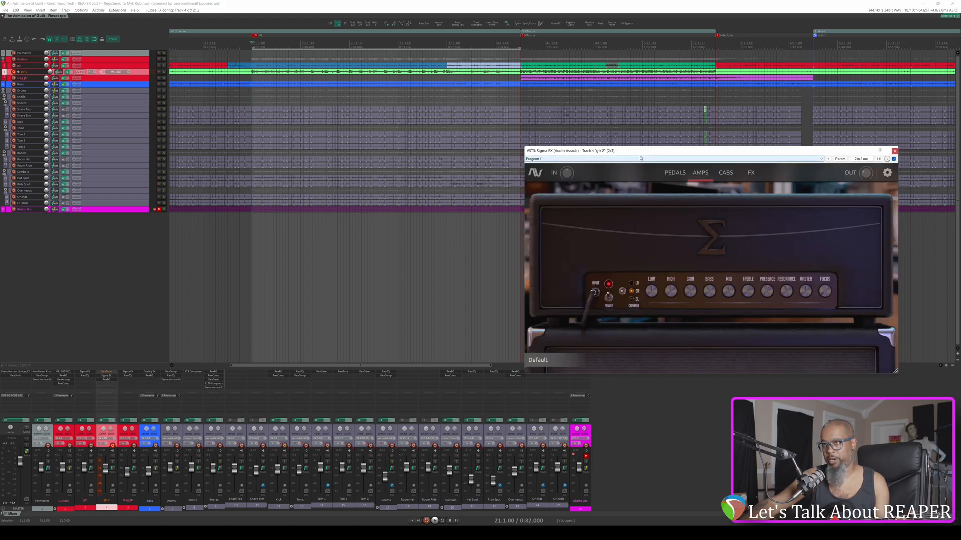
- Close the Sigma GX amp window, leaving only the arrangement and mixer visible
left_click(894, 151)
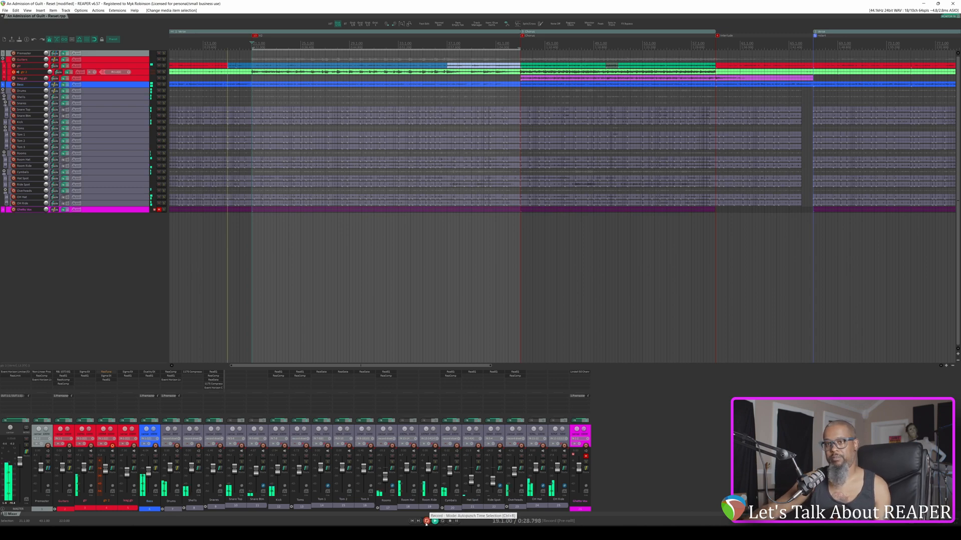
left_click(426, 521)
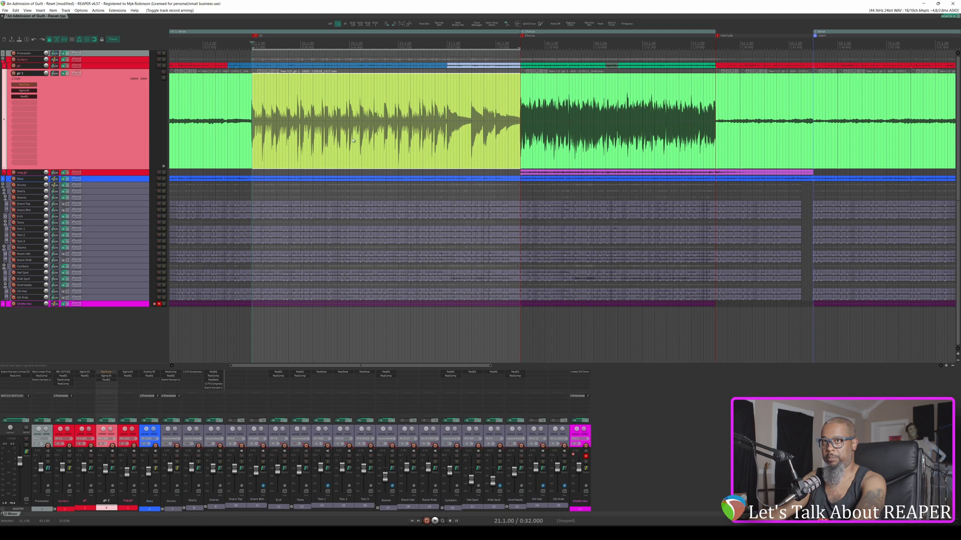
mouse_move(269, 138)
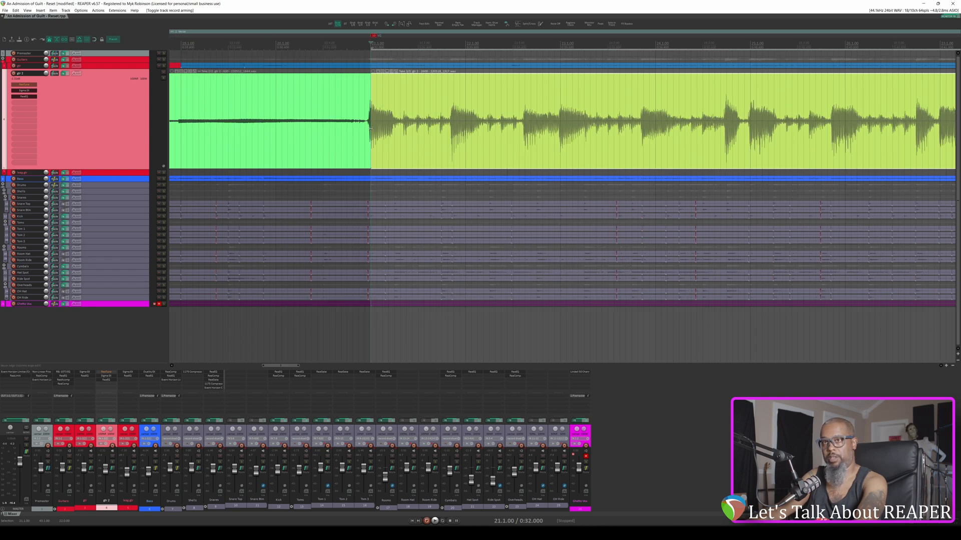
mouse_move(372, 151)
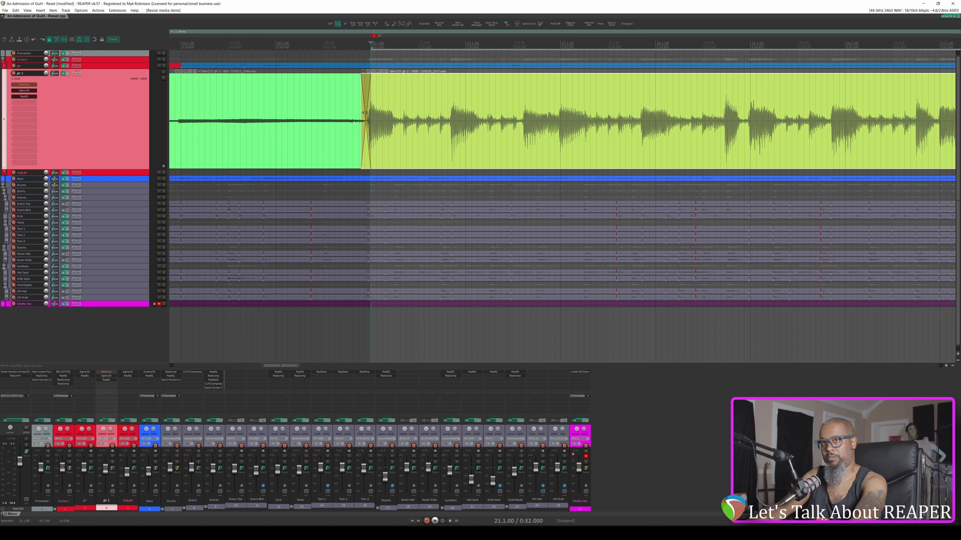
- Extend the new take's start earlier and lengthen its fade-in into a longer crossfade
left_click_drag(361, 113, 328, 116)
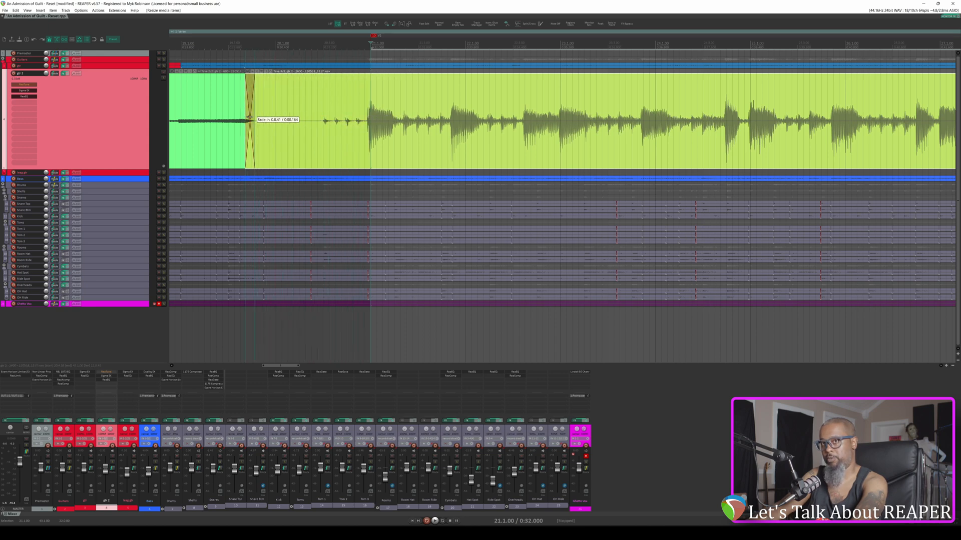
left_click_drag(252, 119, 362, 119)
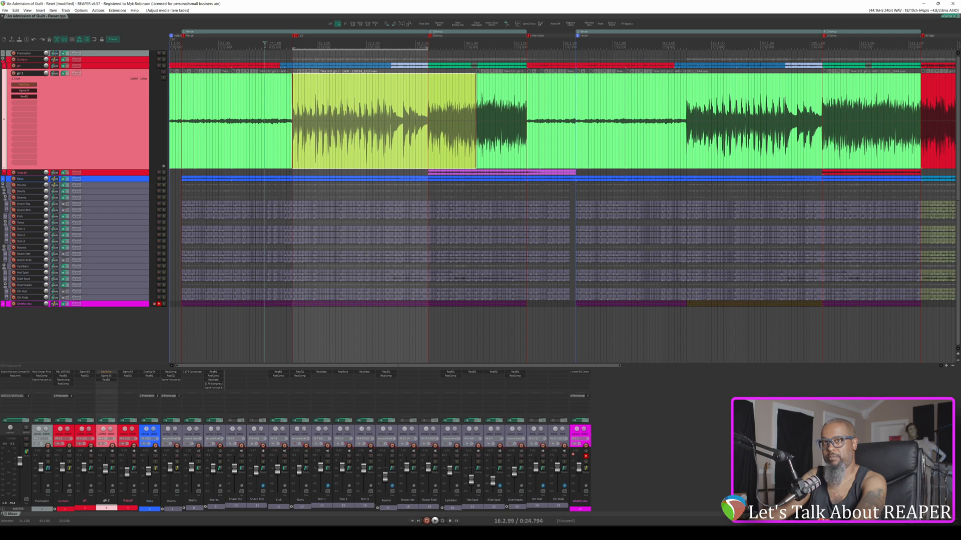
- Solo the gtr 2 track to hear the take's tail crossfade on its own
left_click(433, 522)
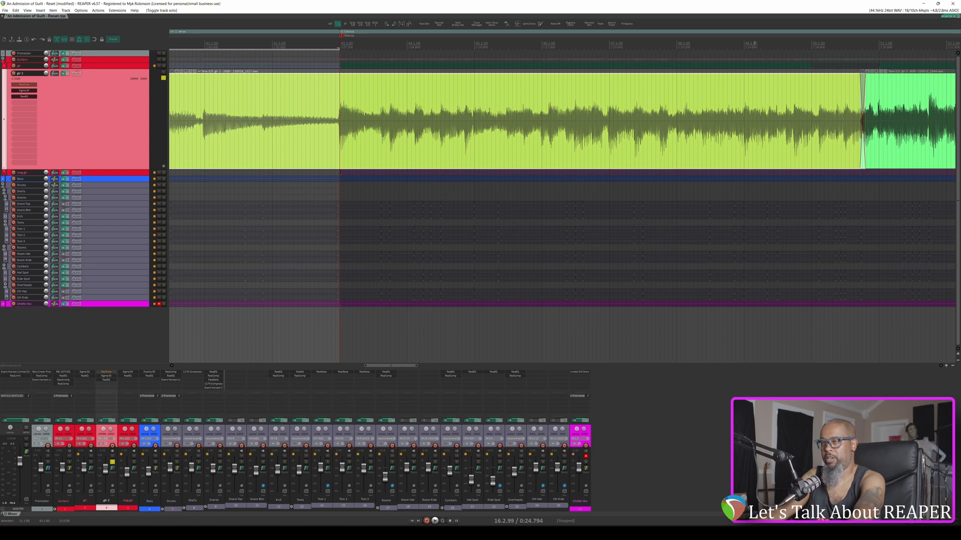
- Unsolo the guitar track and bring up the Options menu for Show all takes
left_click(434, 521)
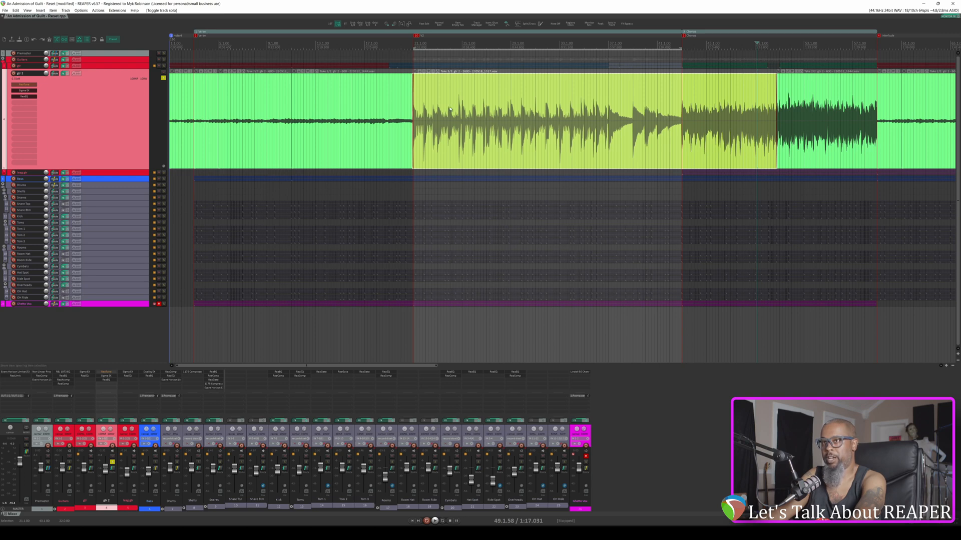
mouse_move(447, 76)
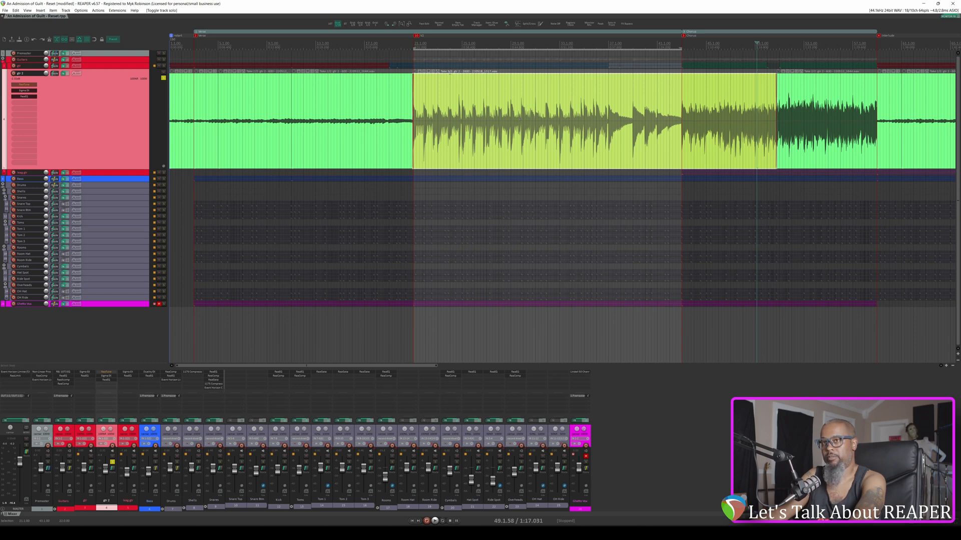
left_click(81, 10)
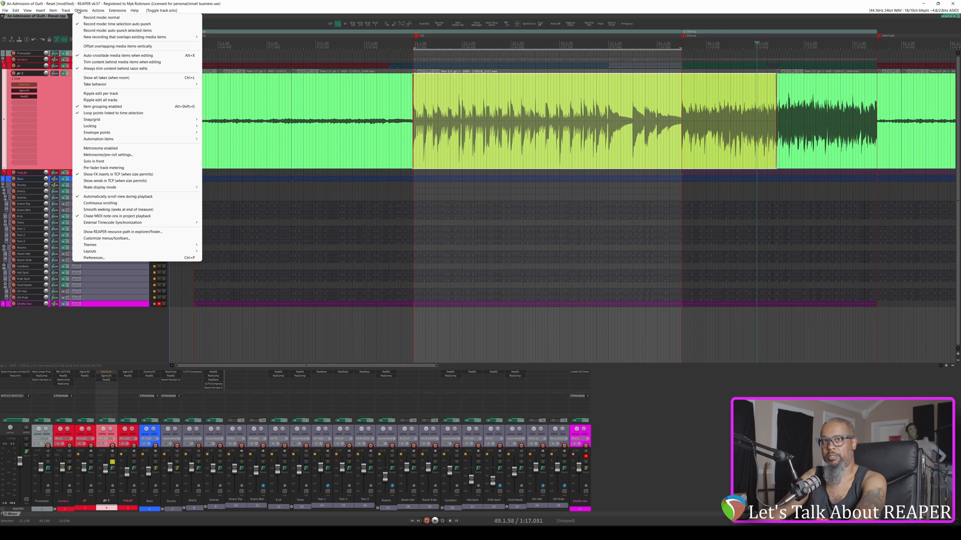